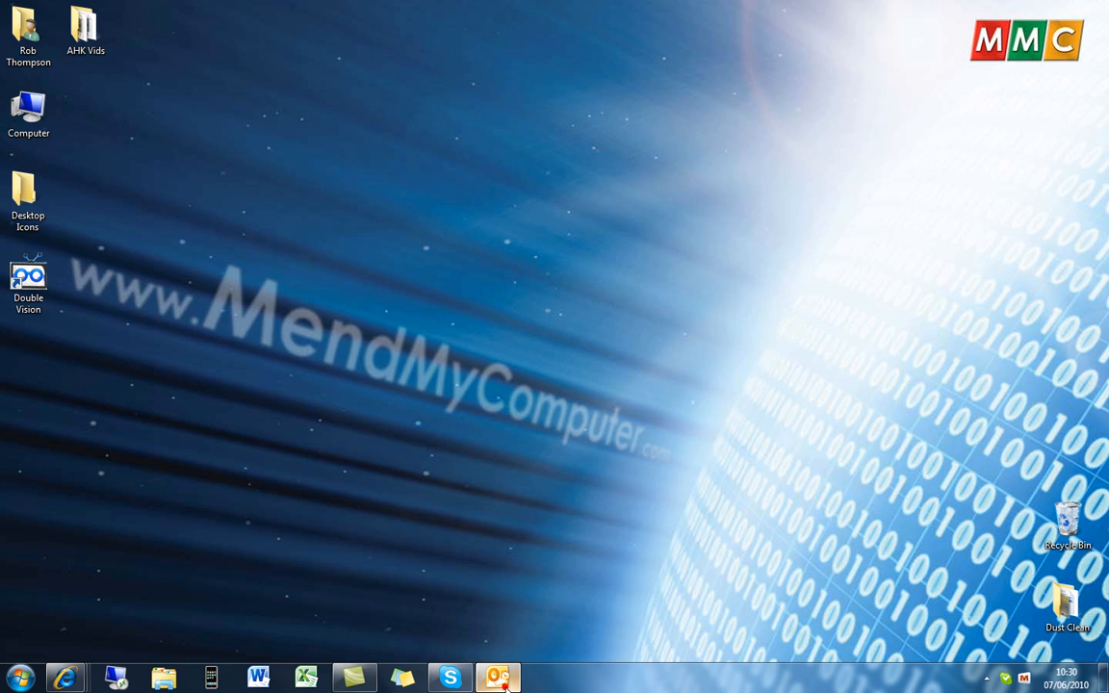
# Launch Outlook from the taskbar so the Inbox is showing
pyautogui.click(497, 678)
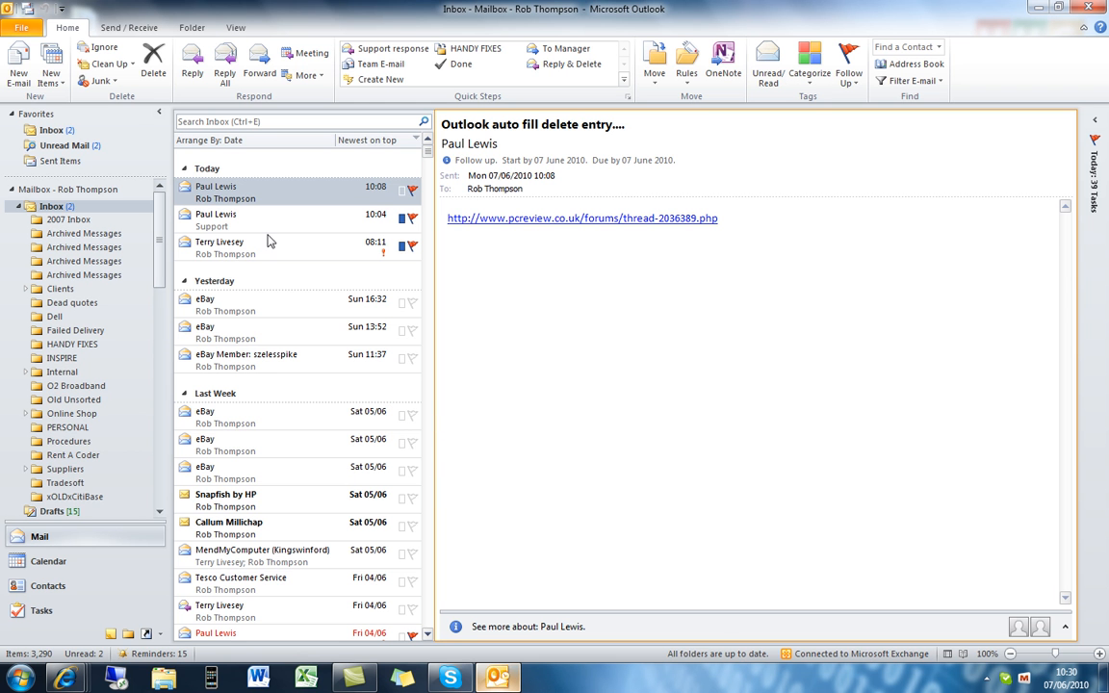
# Start a new blank email message with the default signature
pyautogui.click(17, 63)
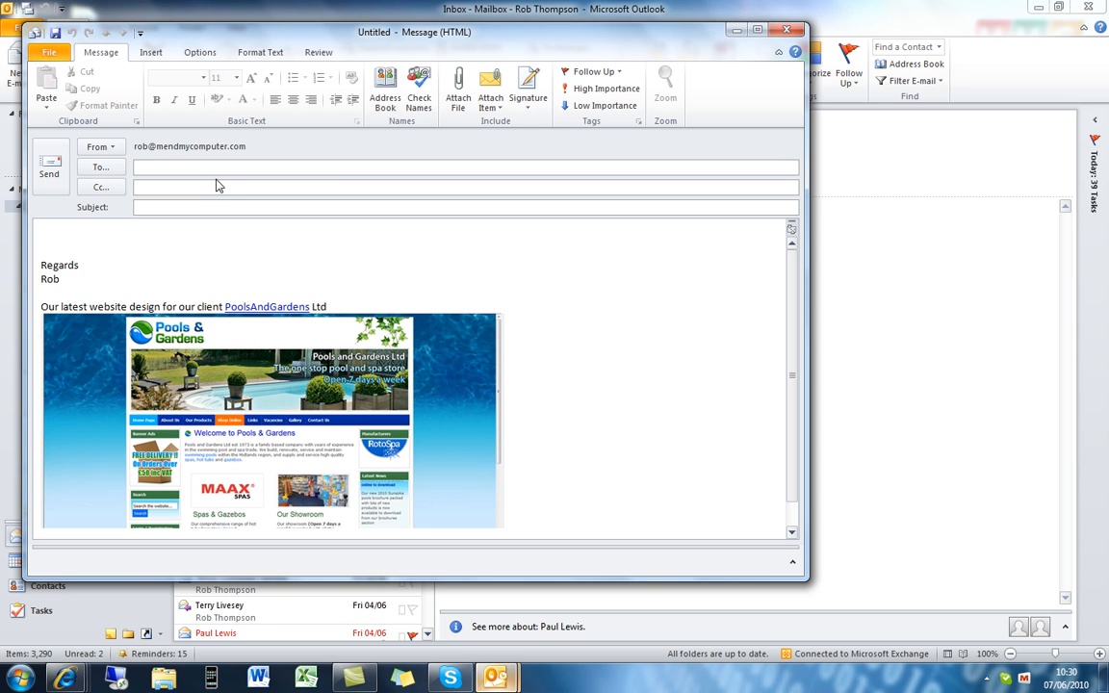
pyautogui.moveTo(219, 185)
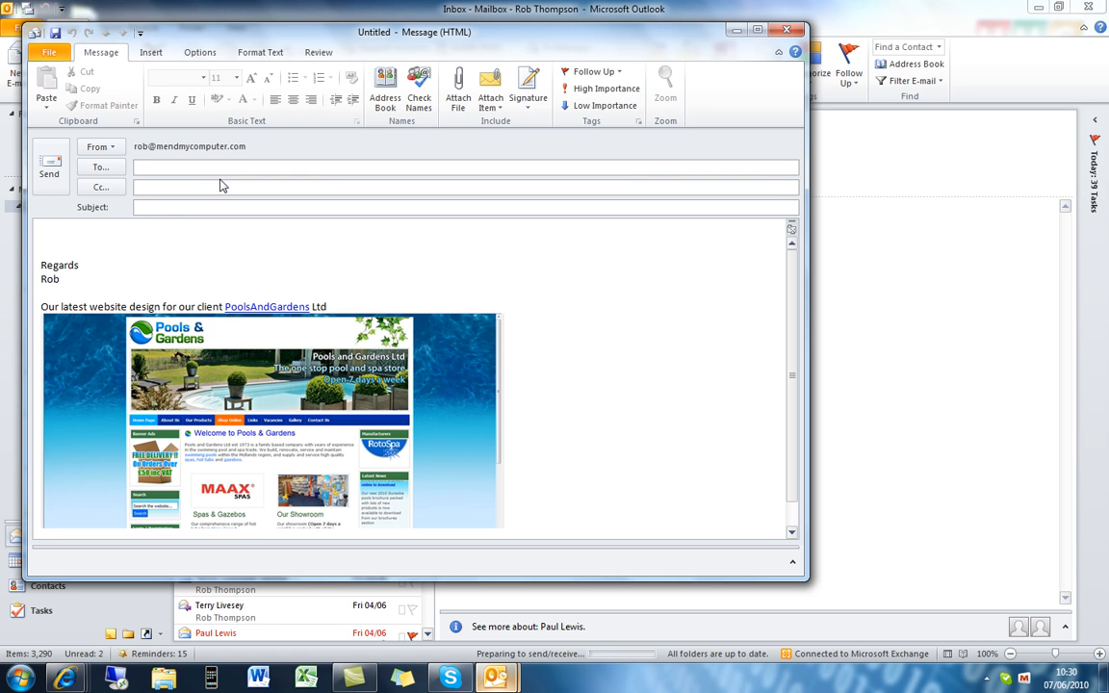
# Enter 'paul' in the To field and delete the second suggested Paul contact from autocomplete
pyautogui.write('paul')
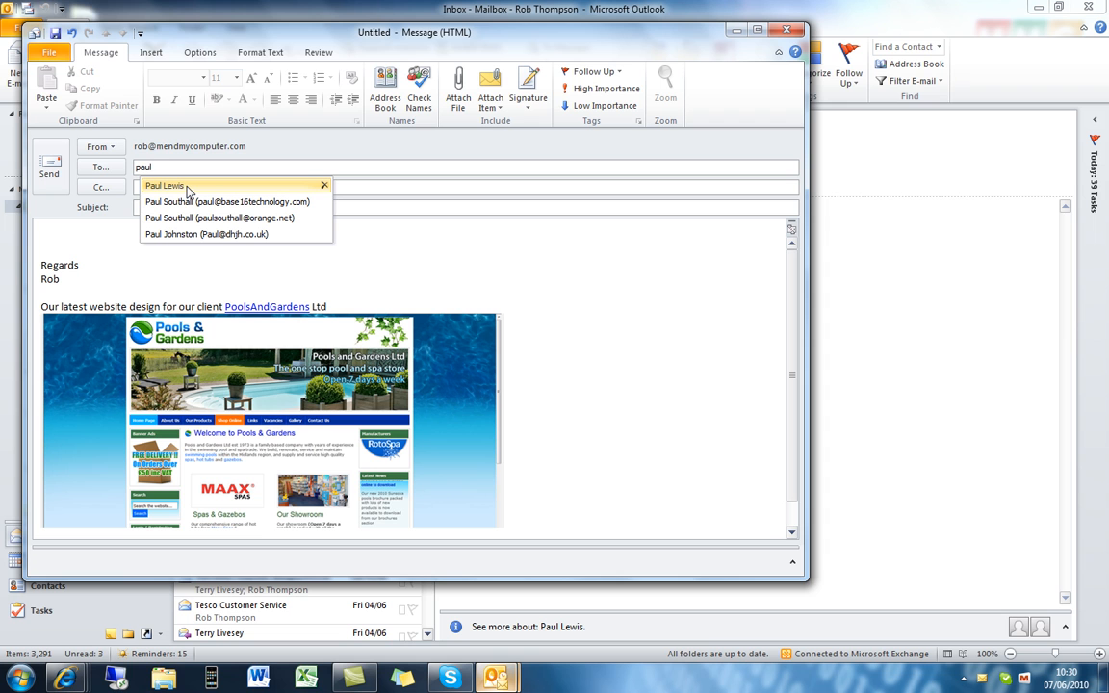
pyautogui.moveTo(208, 193)
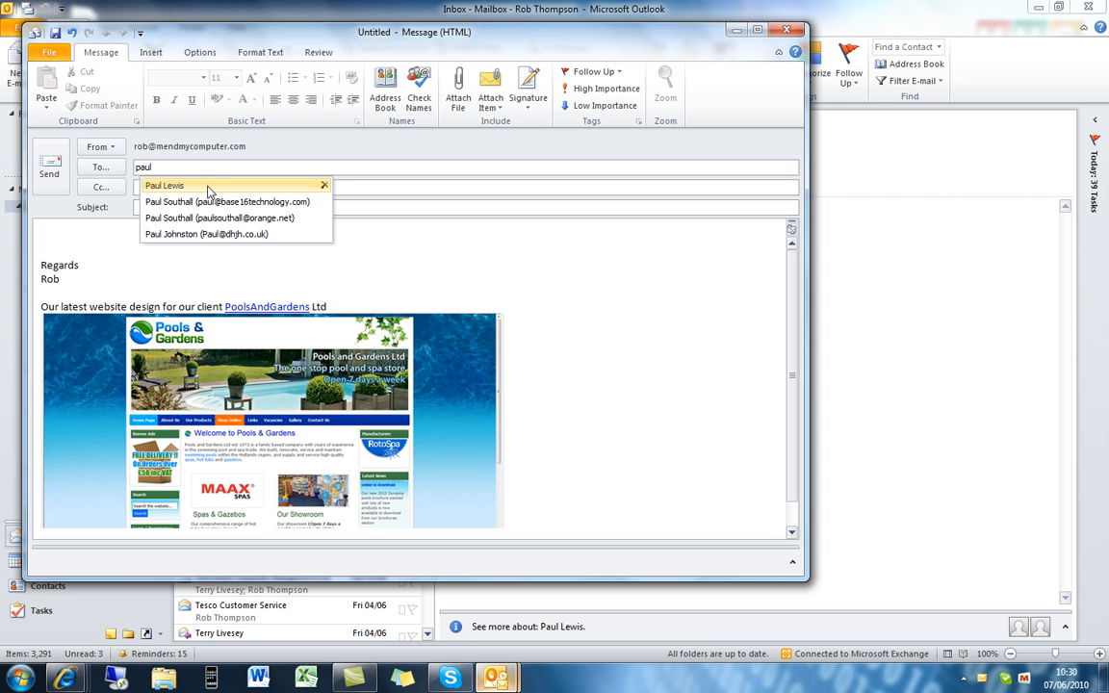
pyautogui.moveTo(231, 197)
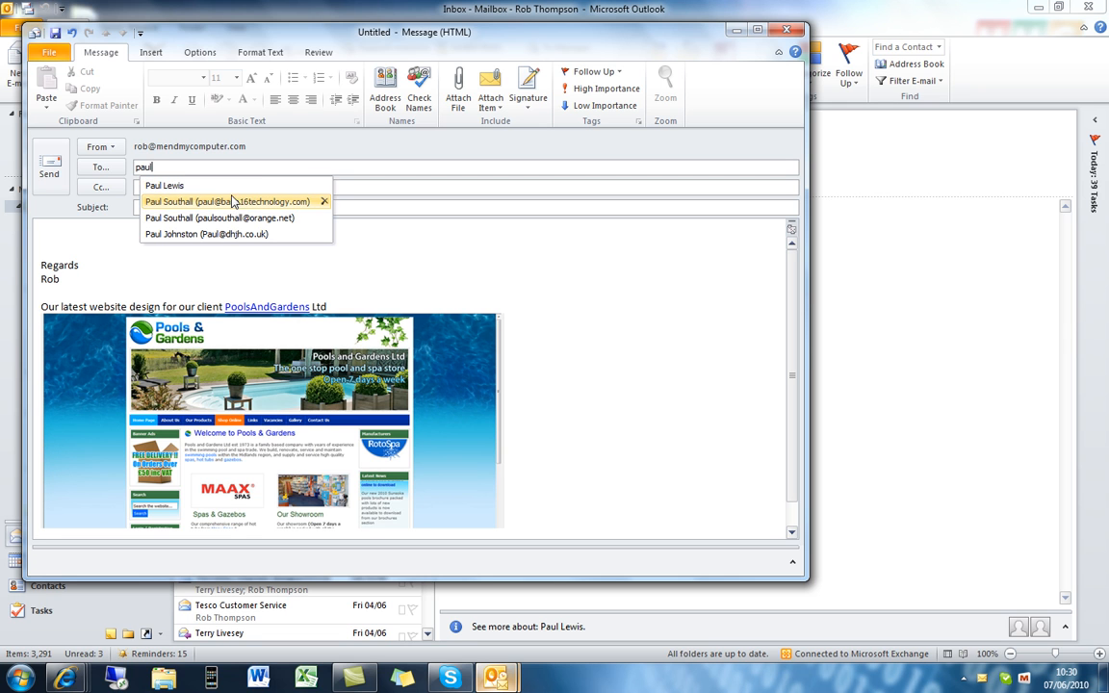
pyautogui.moveTo(354, 210)
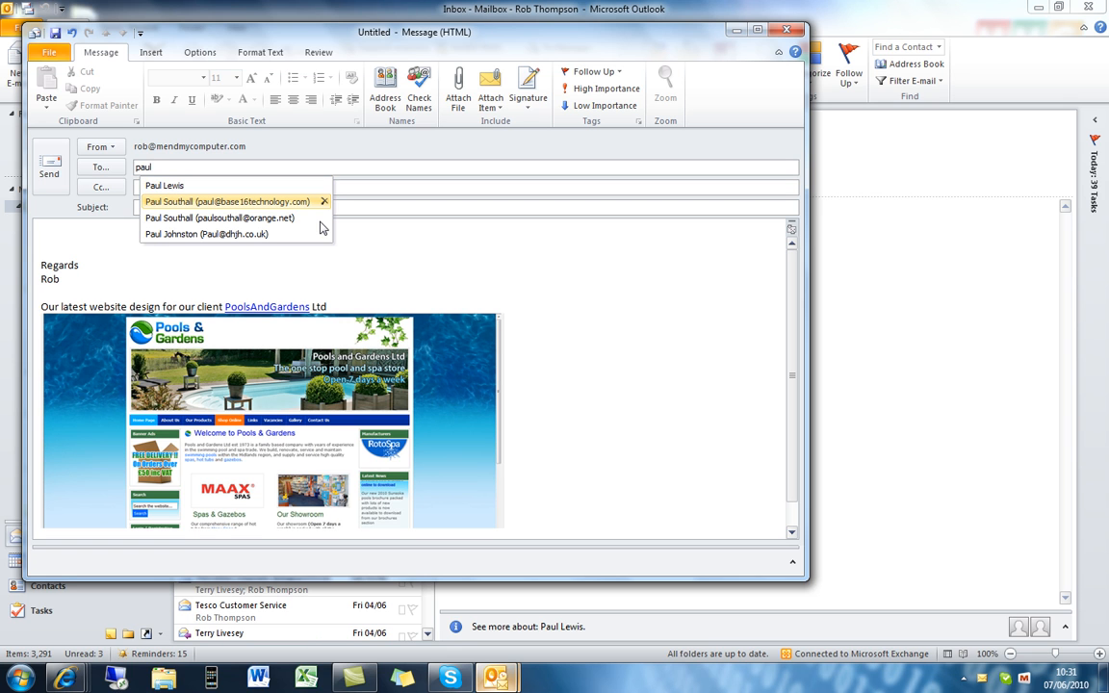
pyautogui.click(323, 202)
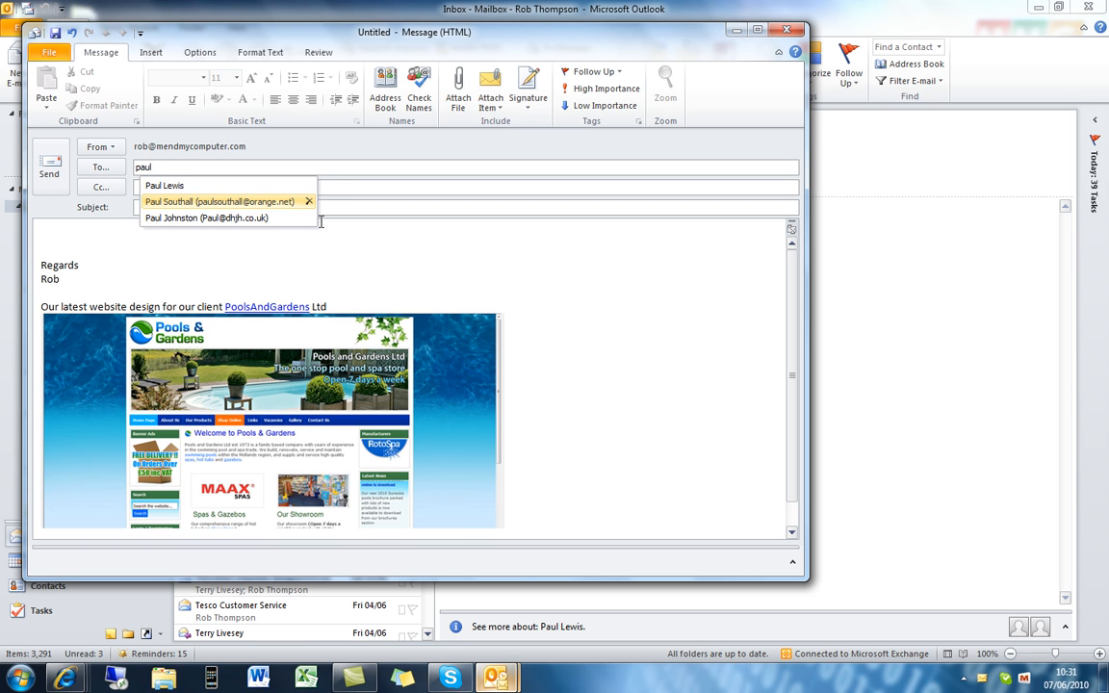